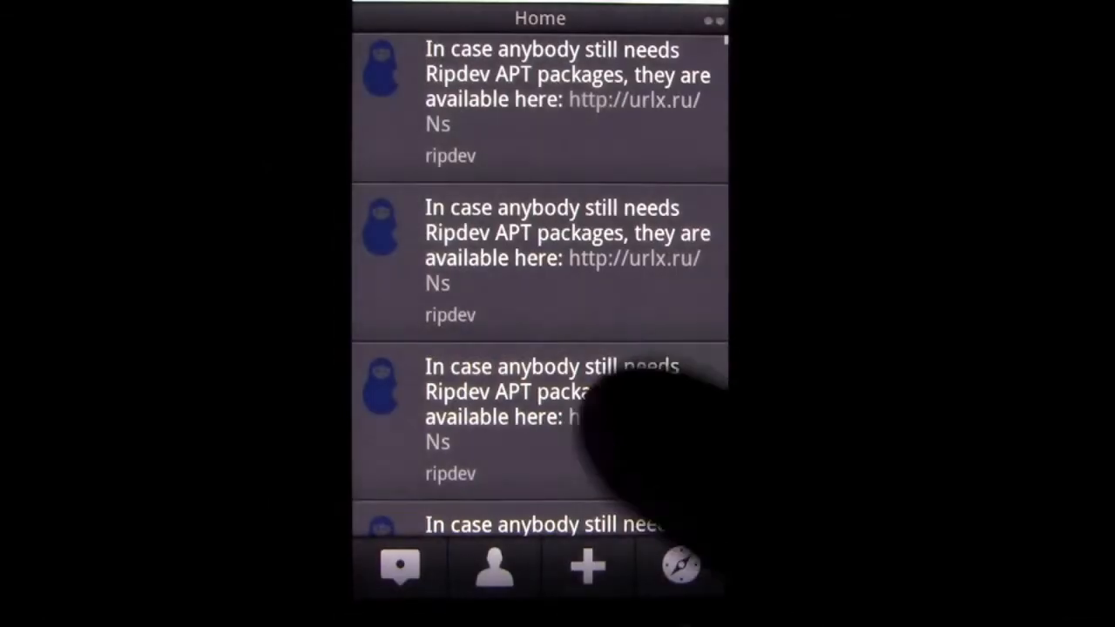
- Open the Home column's settings with notification toggles and the 3-minute update interval
{"action": "left_click", "coordinate": [584, 566]}
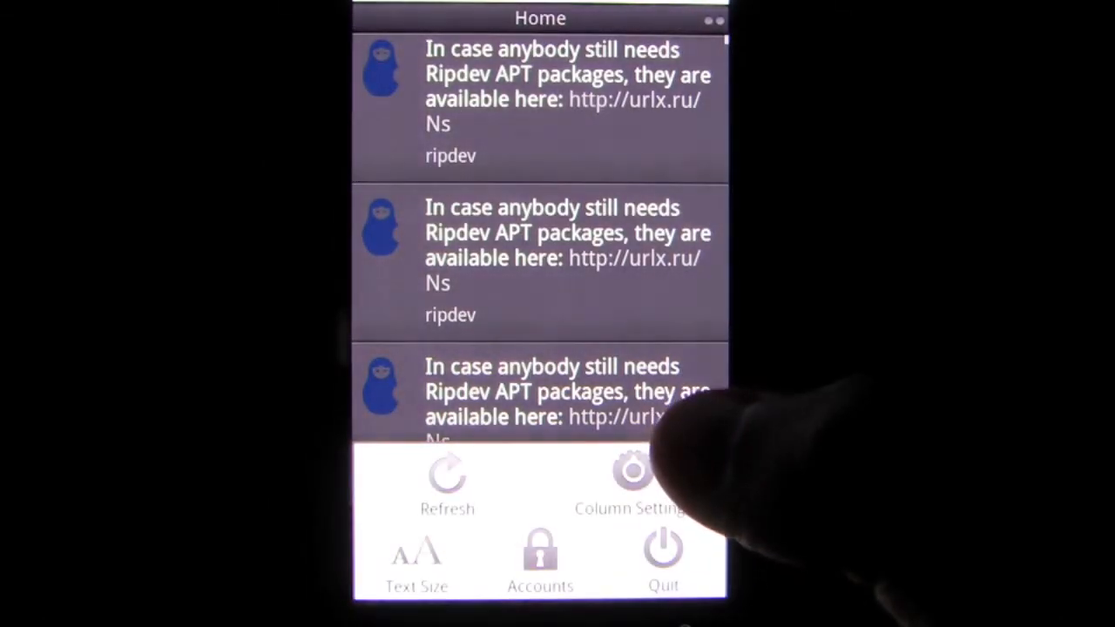
{"action": "left_click", "coordinate": [630, 479]}
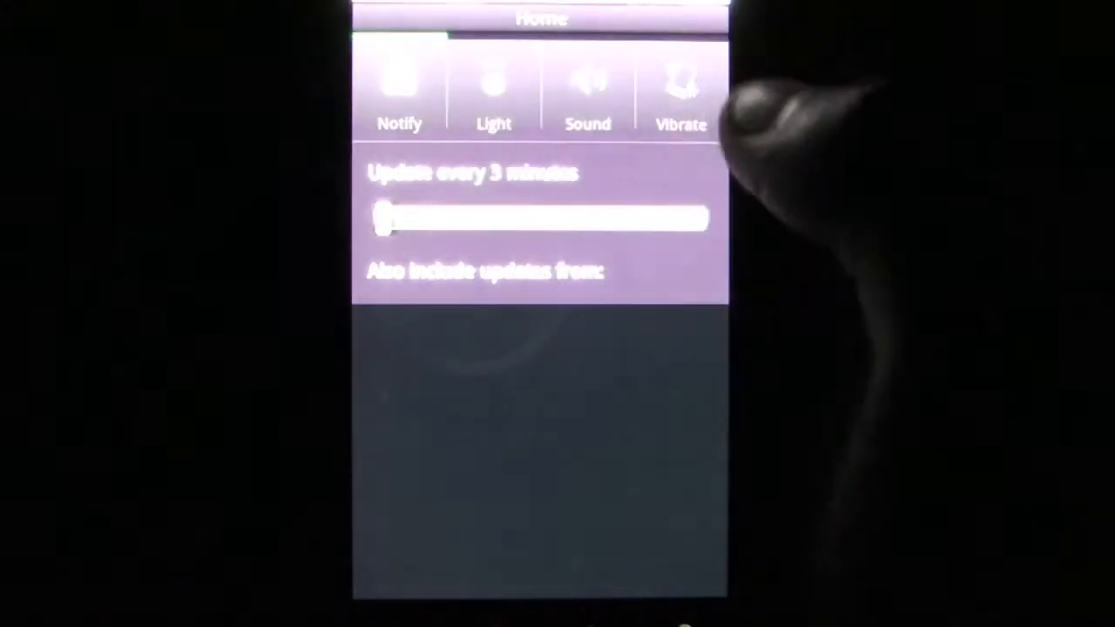